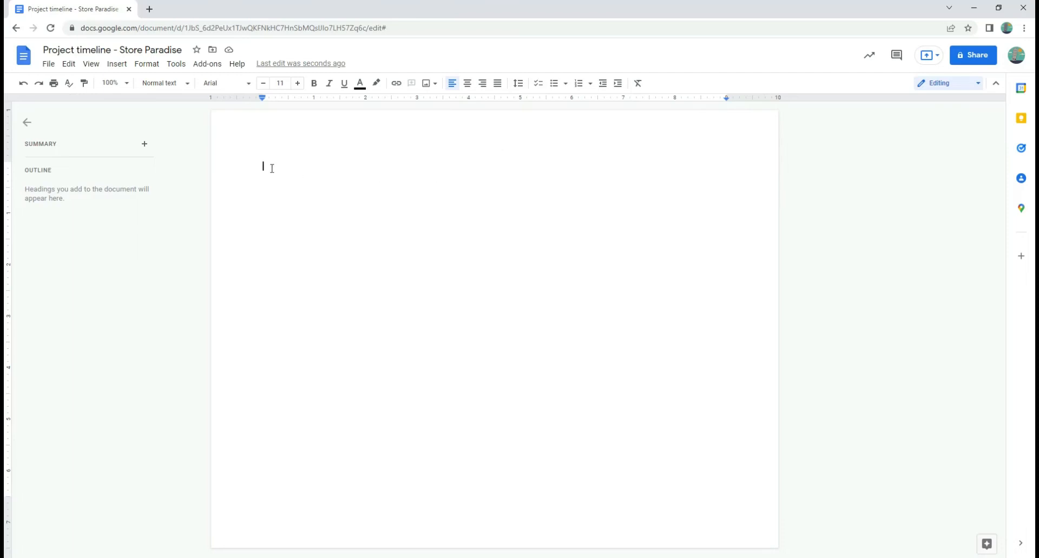
Type @ at the top of the blank page and browse the insert suggestions list.
type("@")
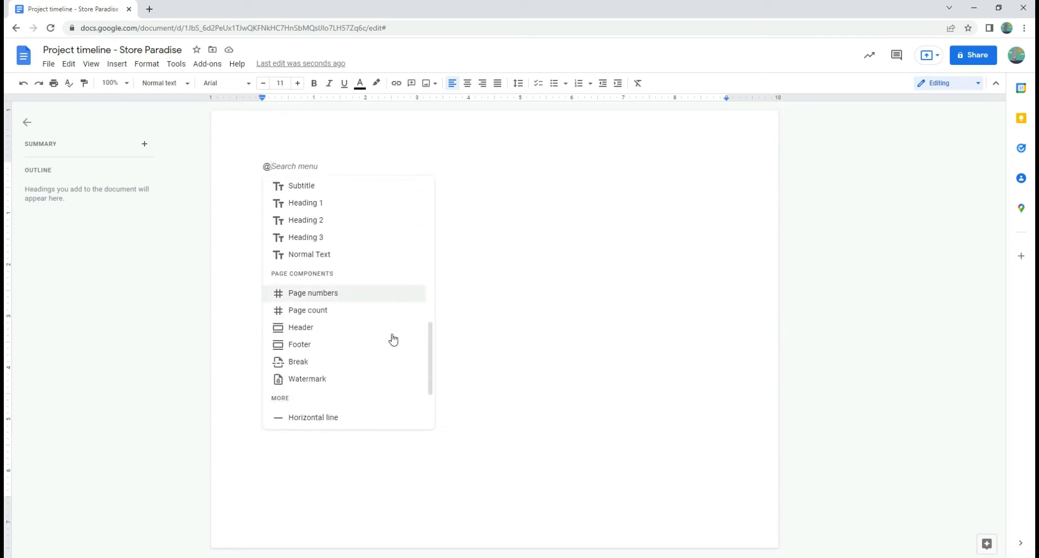
scroll("down", 3)
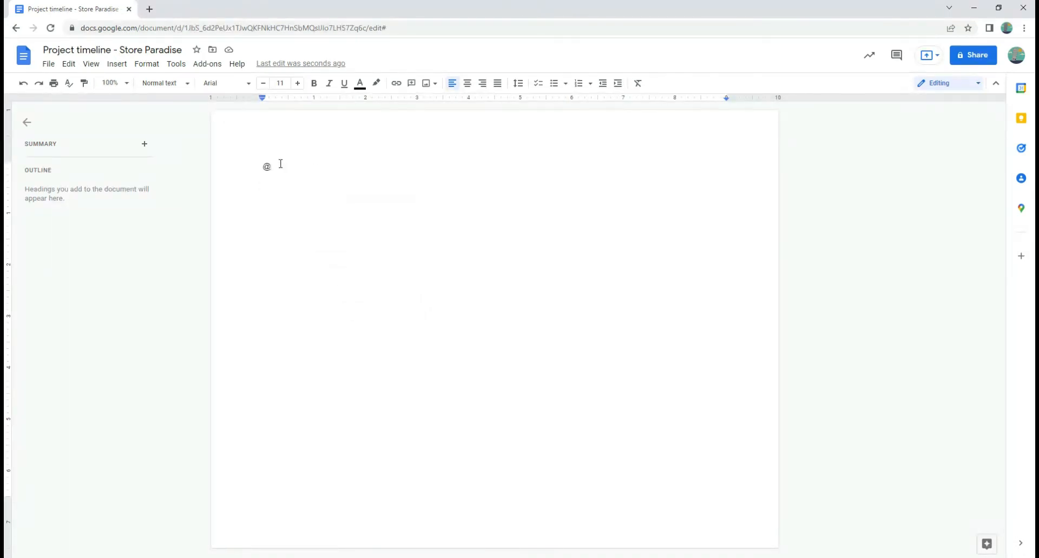
type("@")
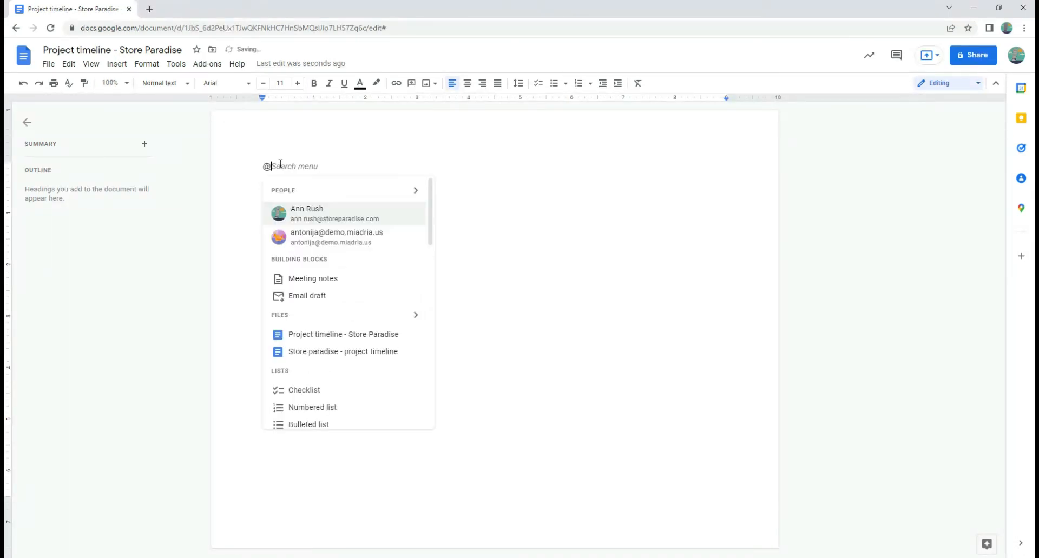
Add the Heading 1 title 'Project timeline' with an Apr 25, 2022 date chip beneath.
type("hea")
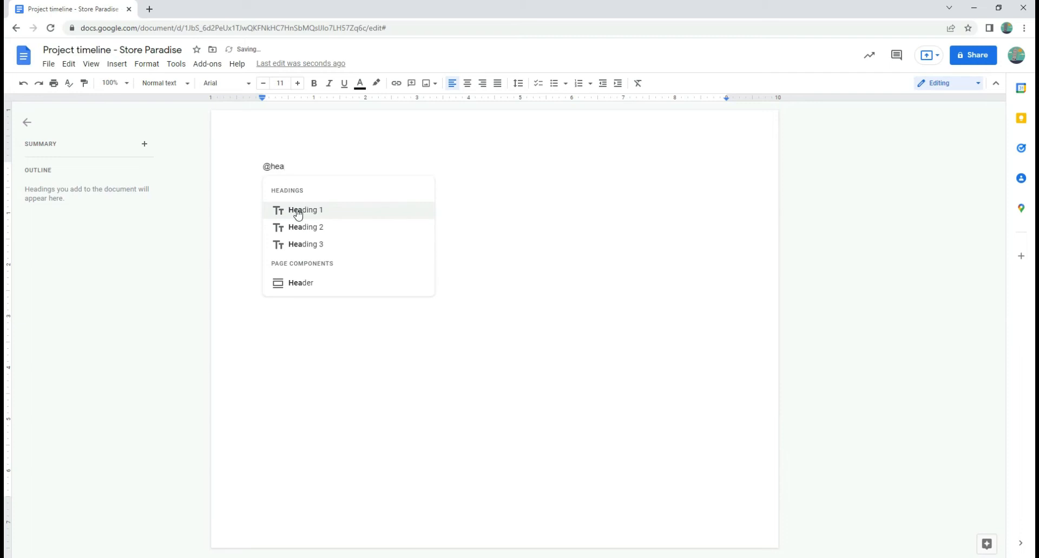
left_click(304, 210)
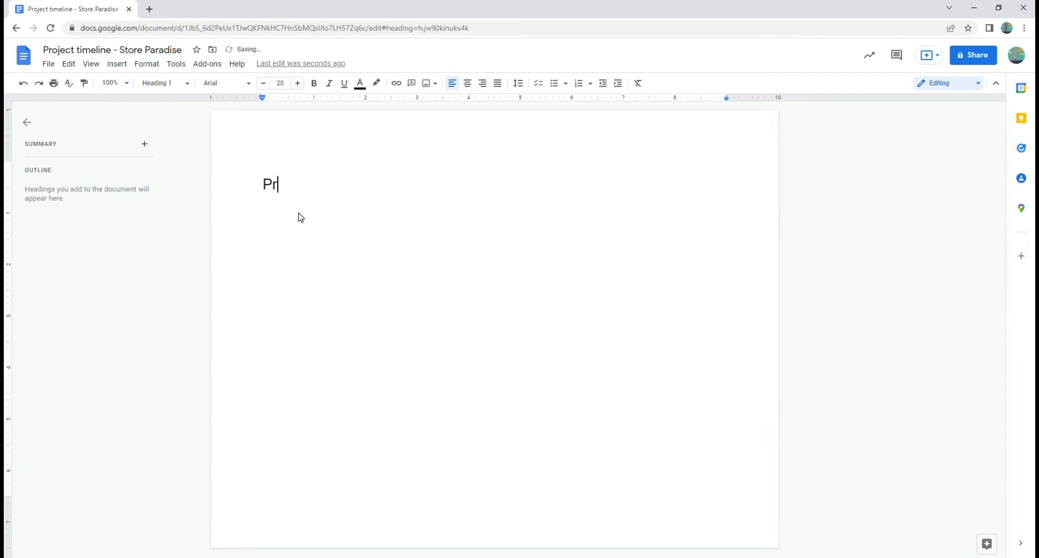
type("oject timeline")
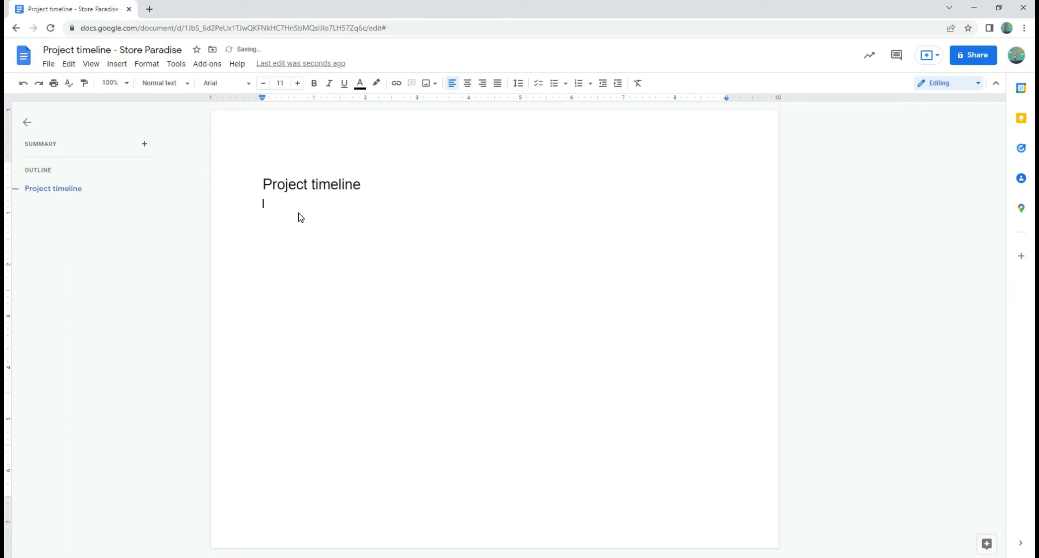
type("@table")
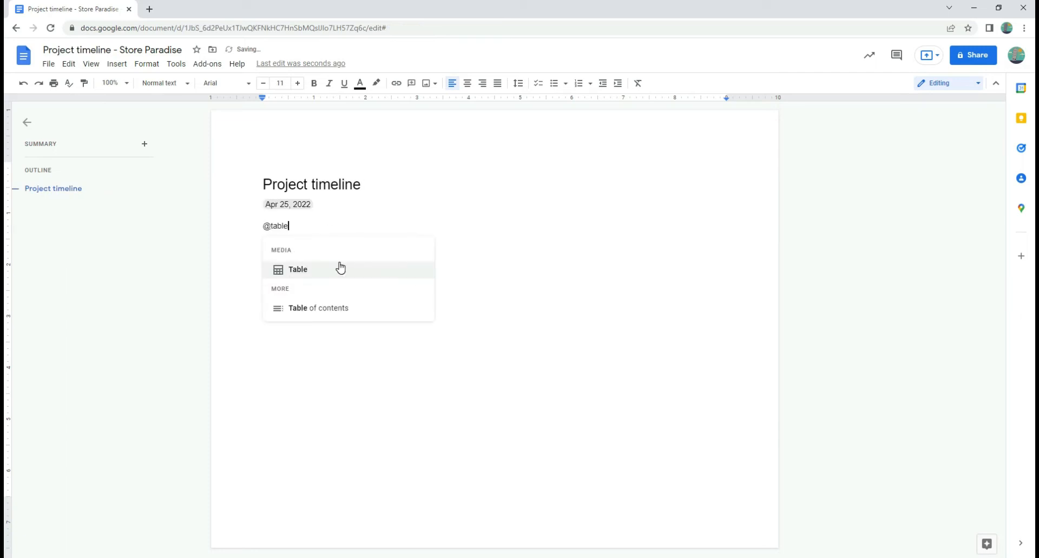
Insert a table with headers Meeting notes, Documents, Reviewed by and Meetings.
left_click(297, 269)
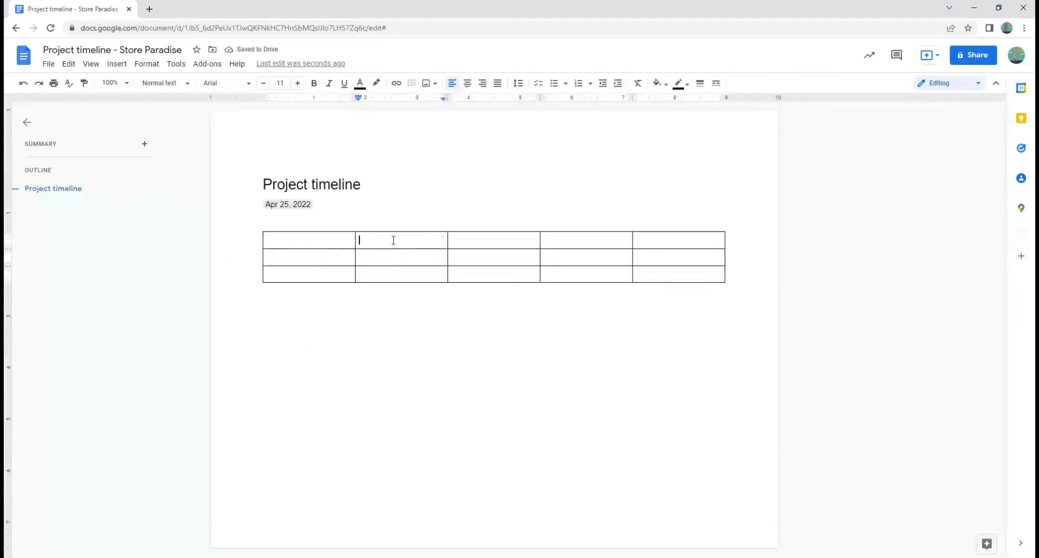
type("Meeting notes")
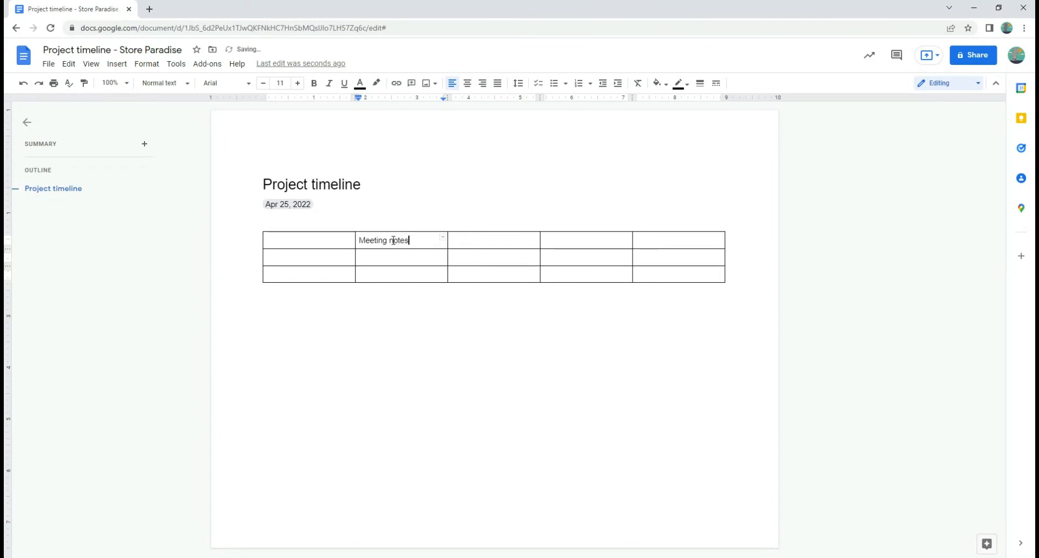
type("Documents")
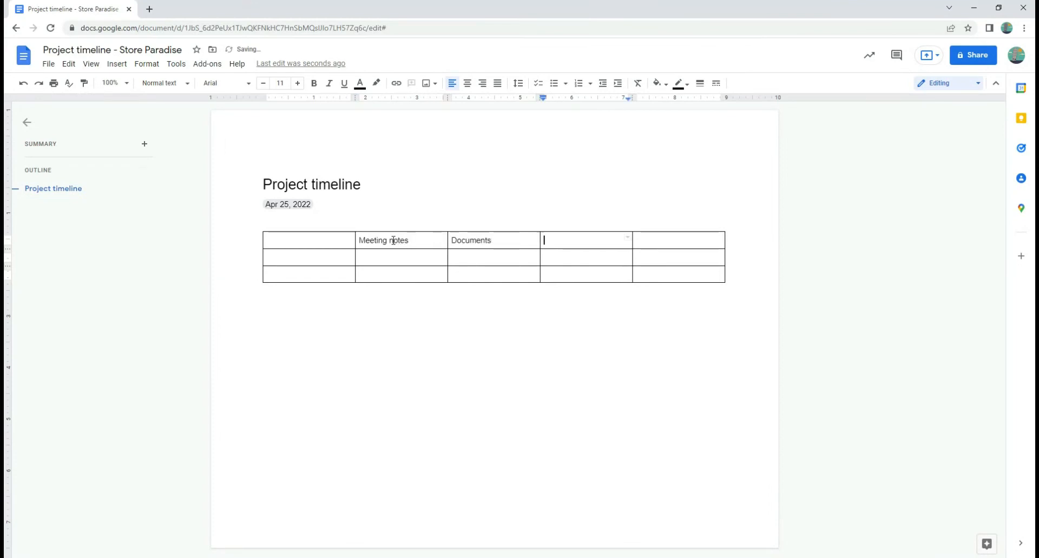
type("Meetings")
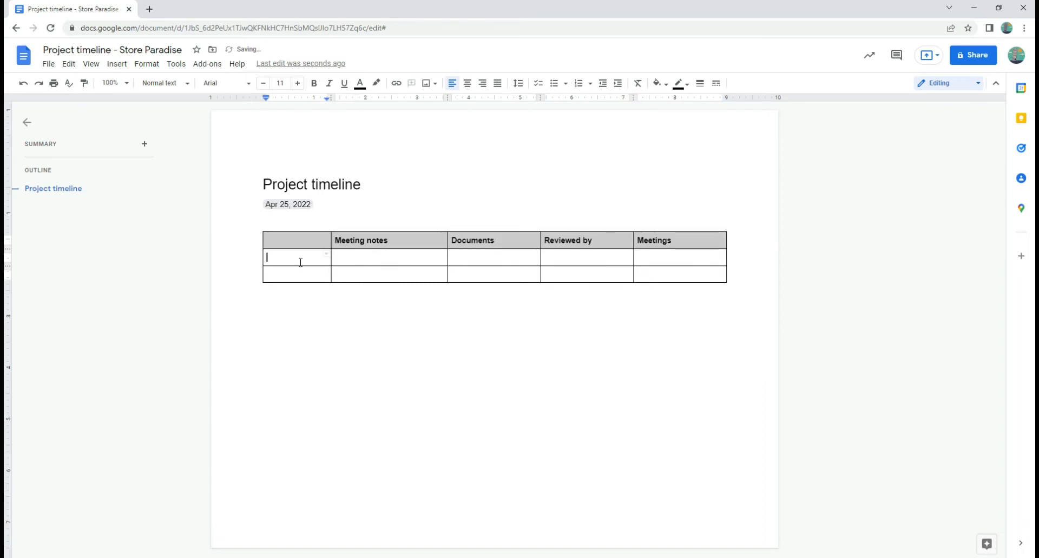
Fill row one with an Apr 25, 2022 date, Initial meeting file and Financial proposal chips.
type("@")
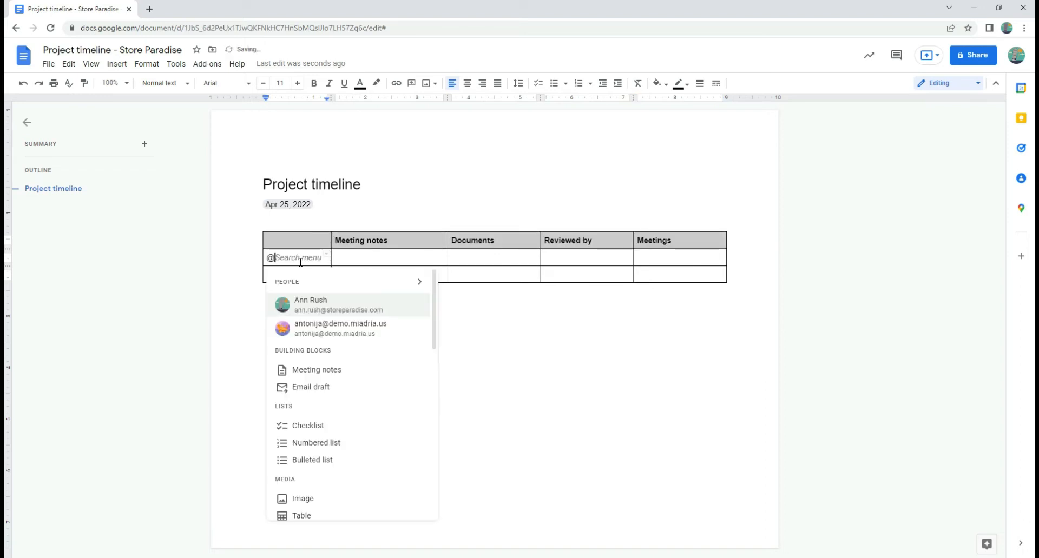
type("date")
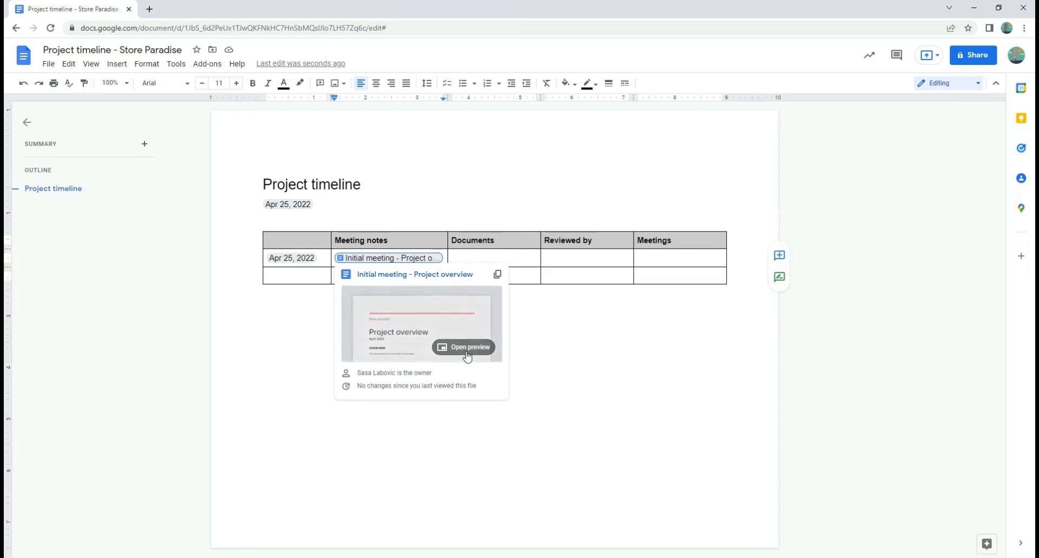
left_click(463, 346)
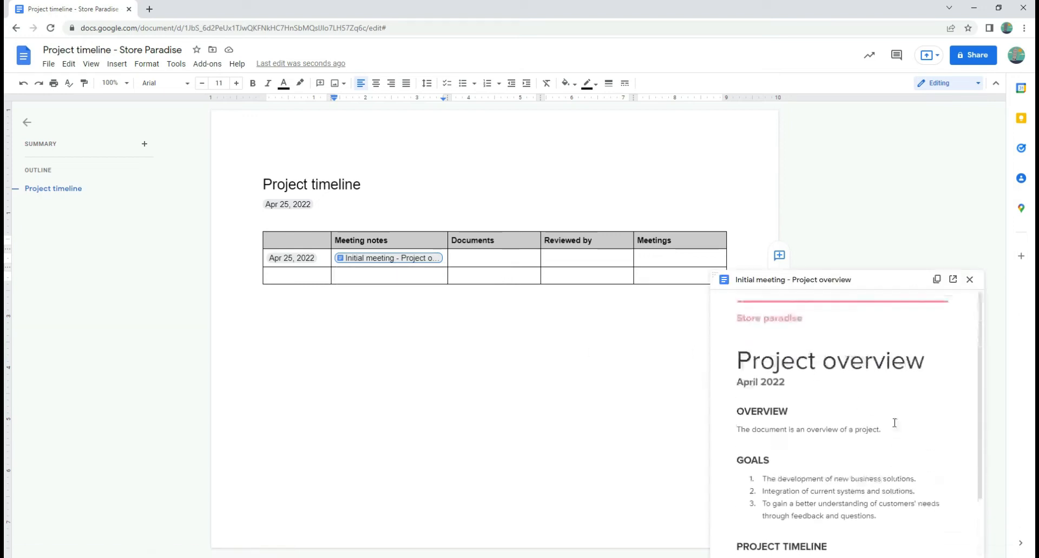
left_click(970, 279)
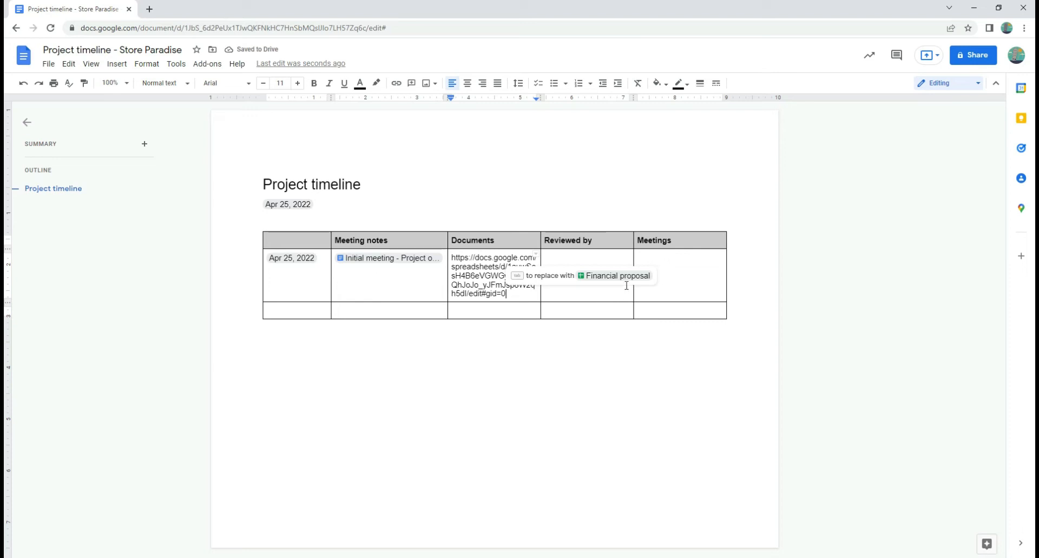
key("Tab")
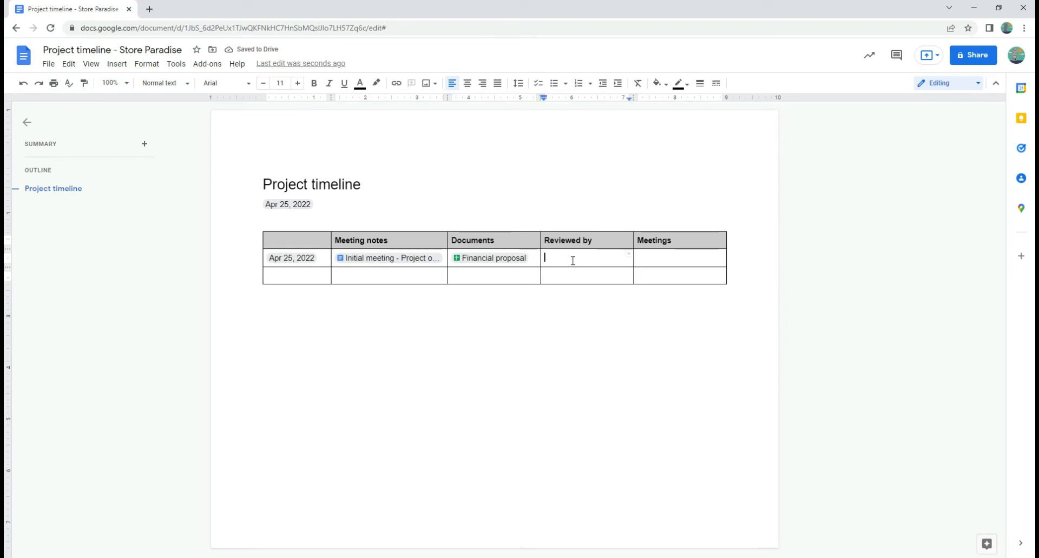
type("@l")
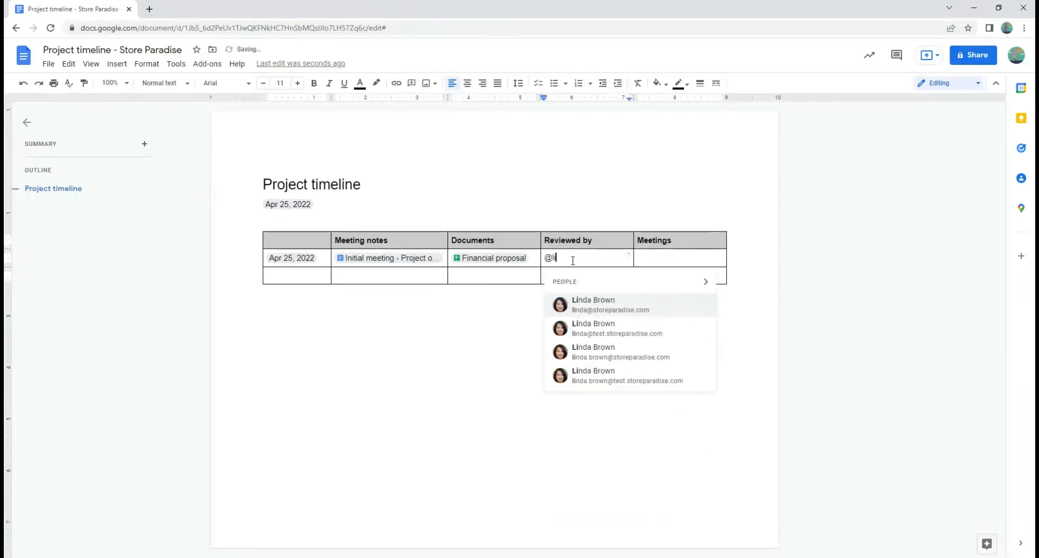
type("li")
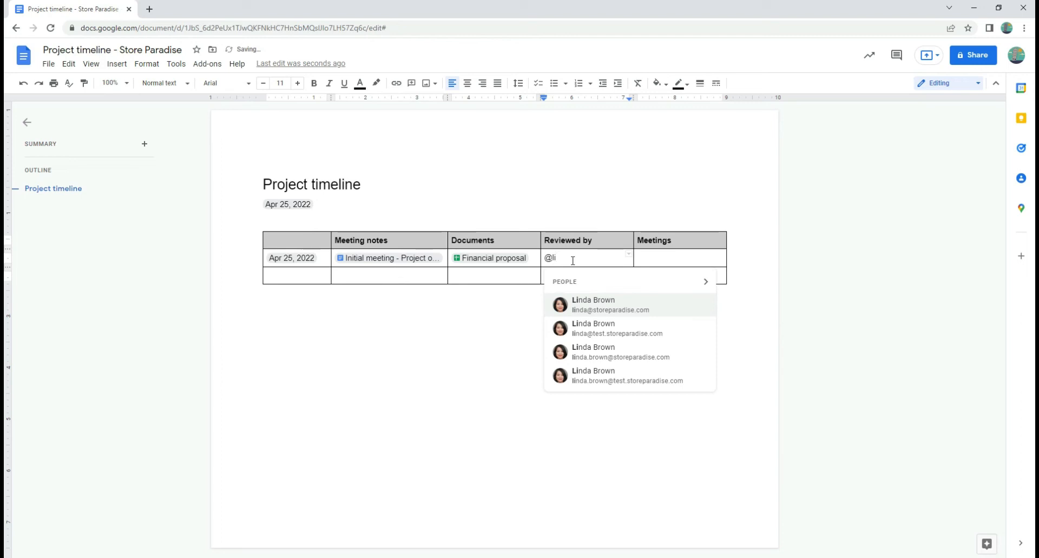
left_click(593, 305)
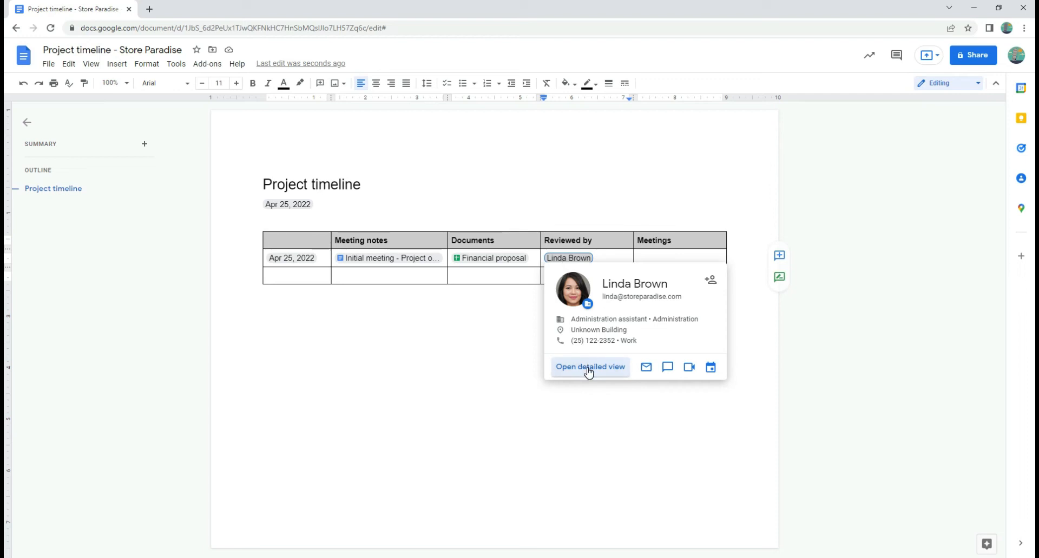
mouse_move(647, 366)
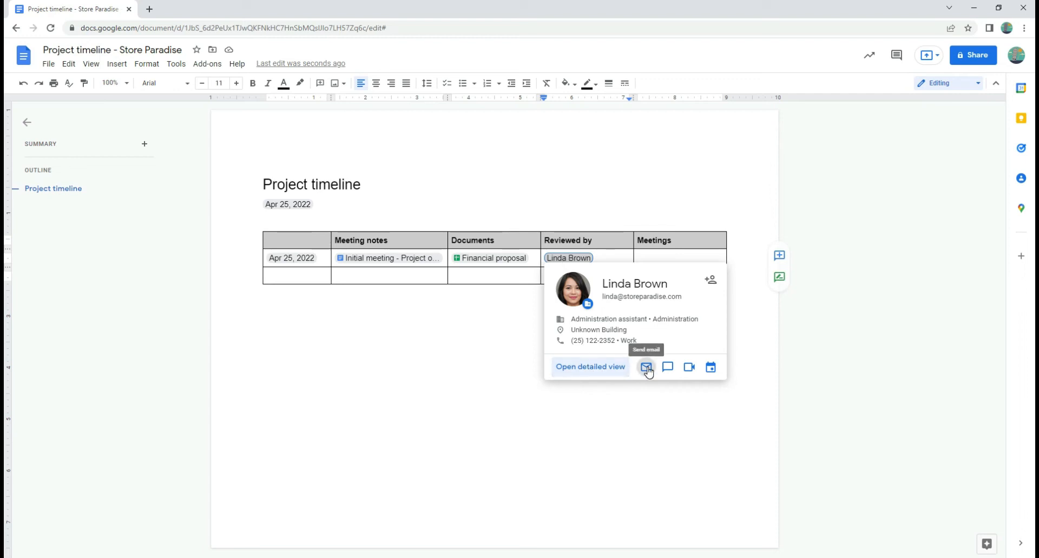
mouse_move(689, 367)
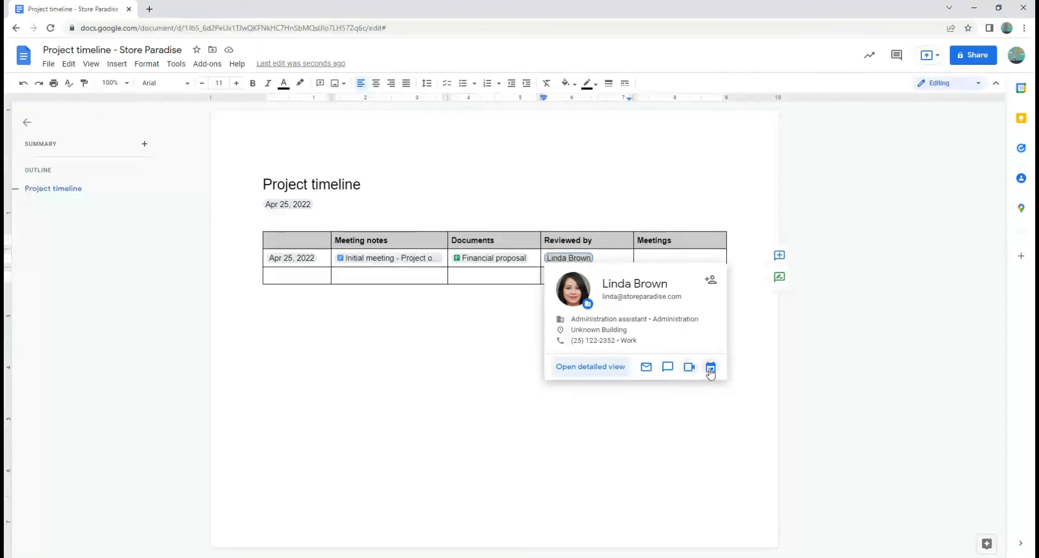
mouse_move(710, 367)
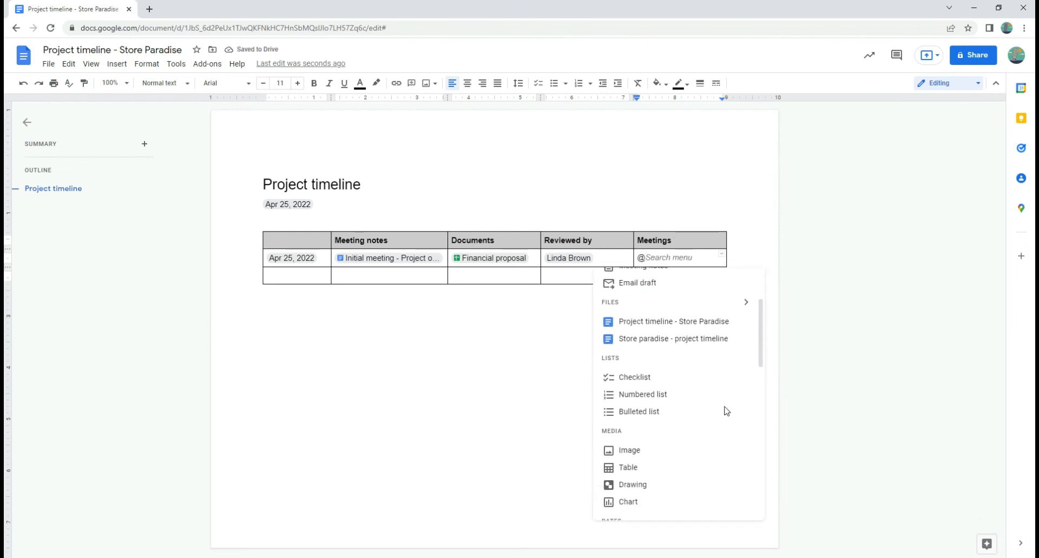
Add the Team meeting event chip, then the Weekly project update chip in row two.
scroll("down", 3)
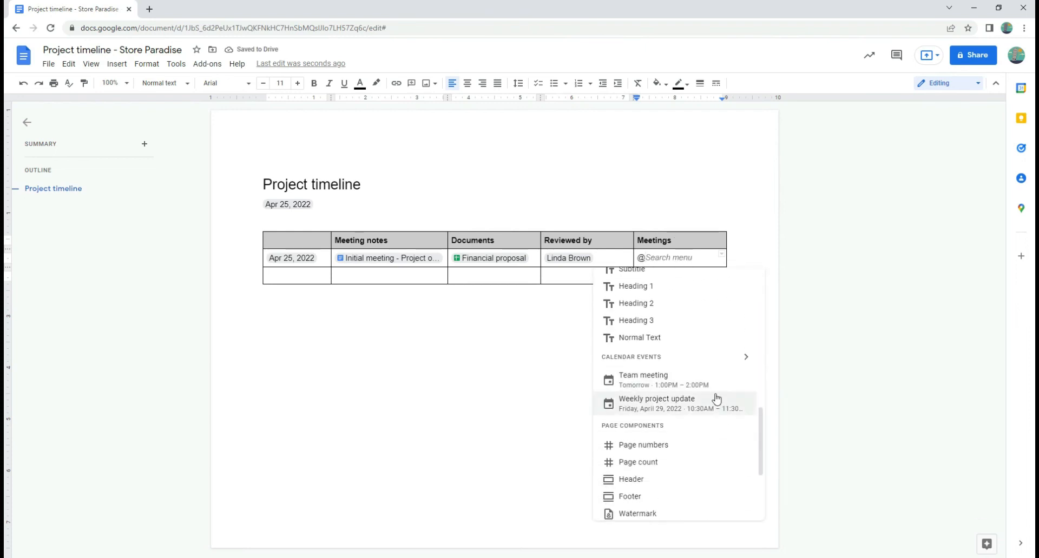
left_click(642, 379)
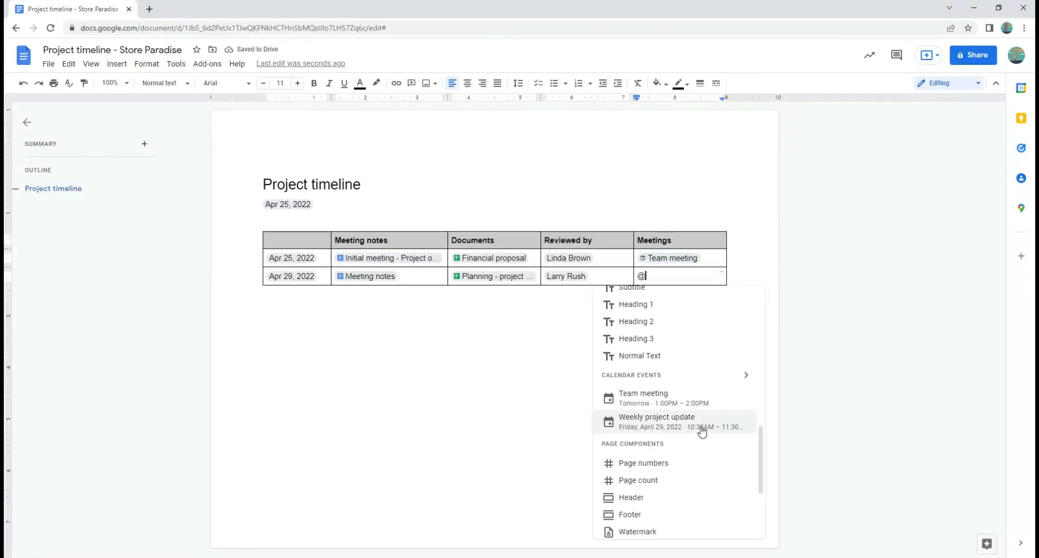
left_click(655, 421)
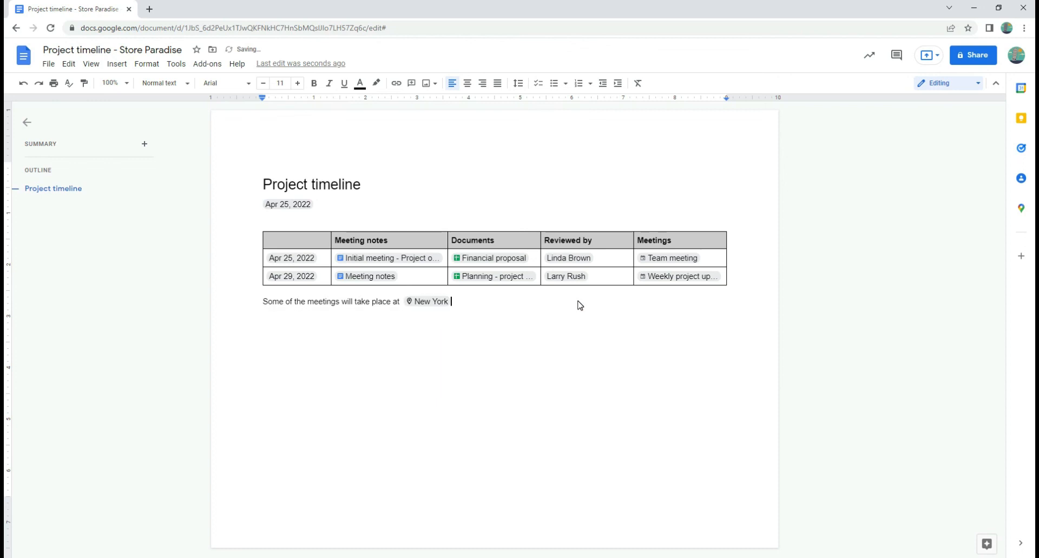
Show the New York chip's details card and open its map in the side panel.
left_click(430, 301)
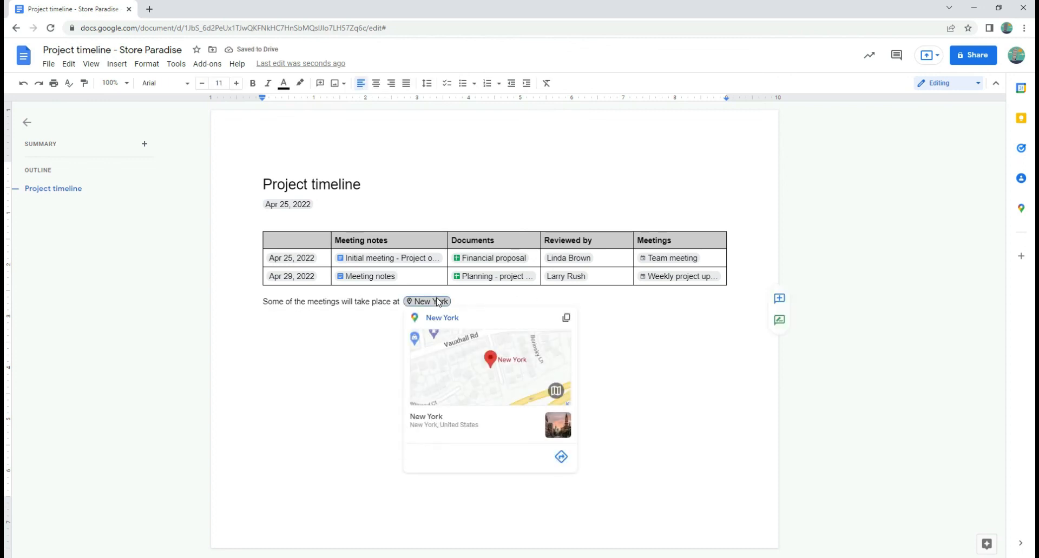
mouse_move(465, 375)
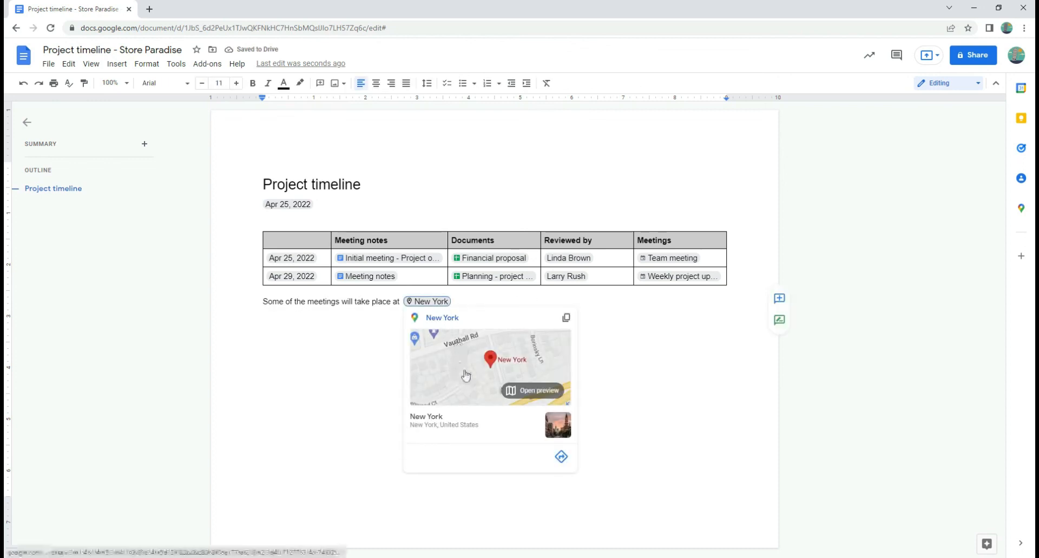
left_click(1021, 208)
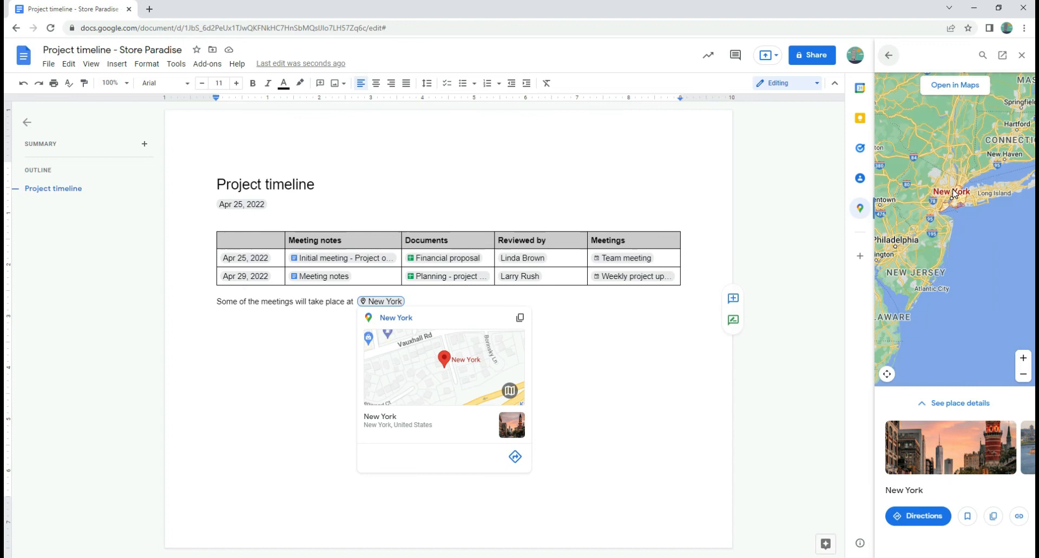
mouse_move(950, 336)
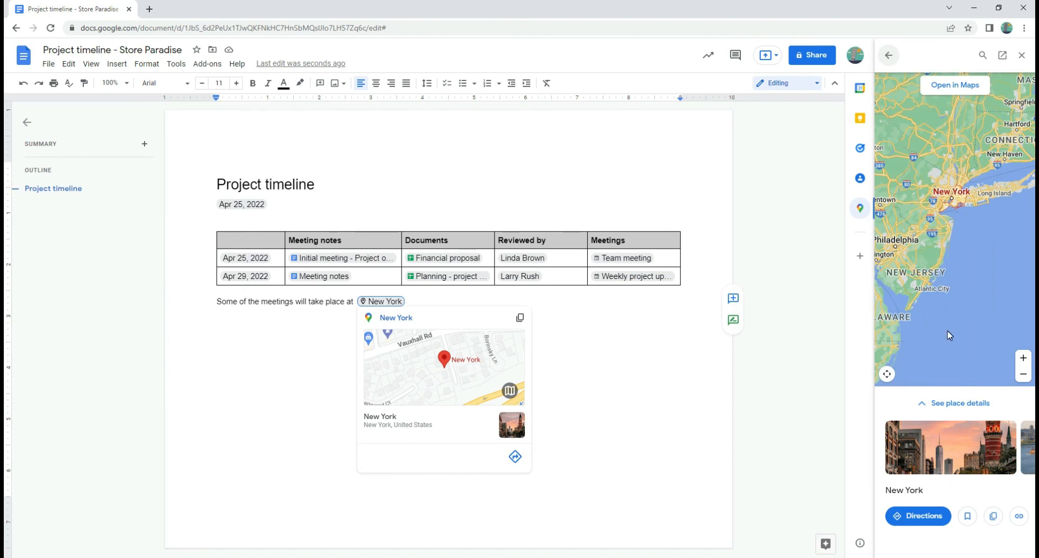